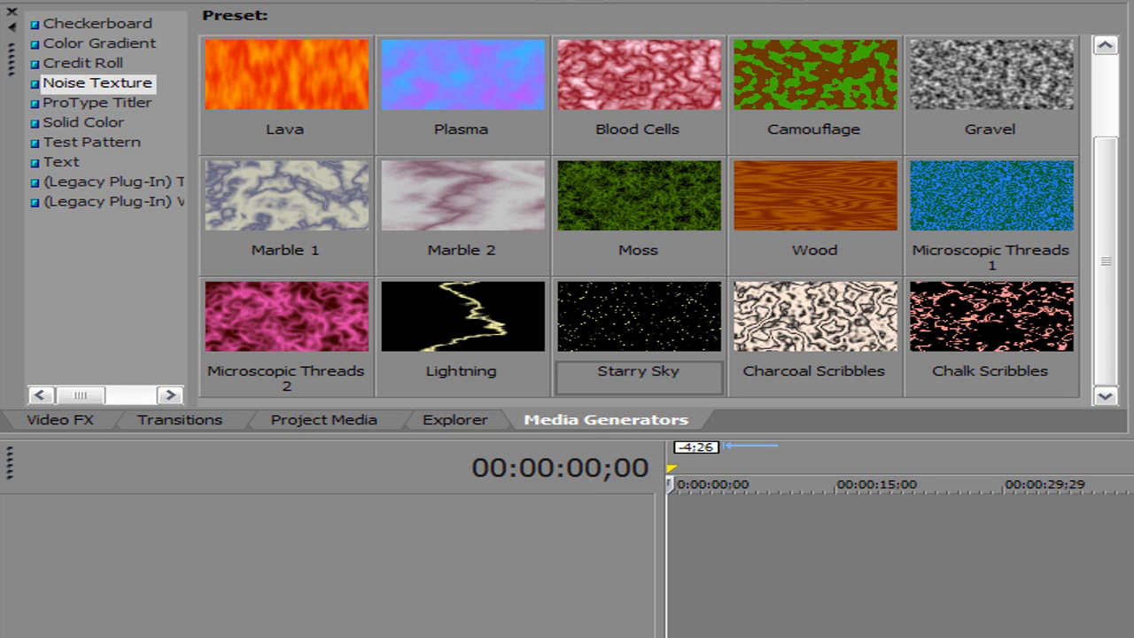
# Step: Show the project media, where Sony Noise Texture 1 now sits beside Test Clip.avi
pyautogui.click(325, 419)
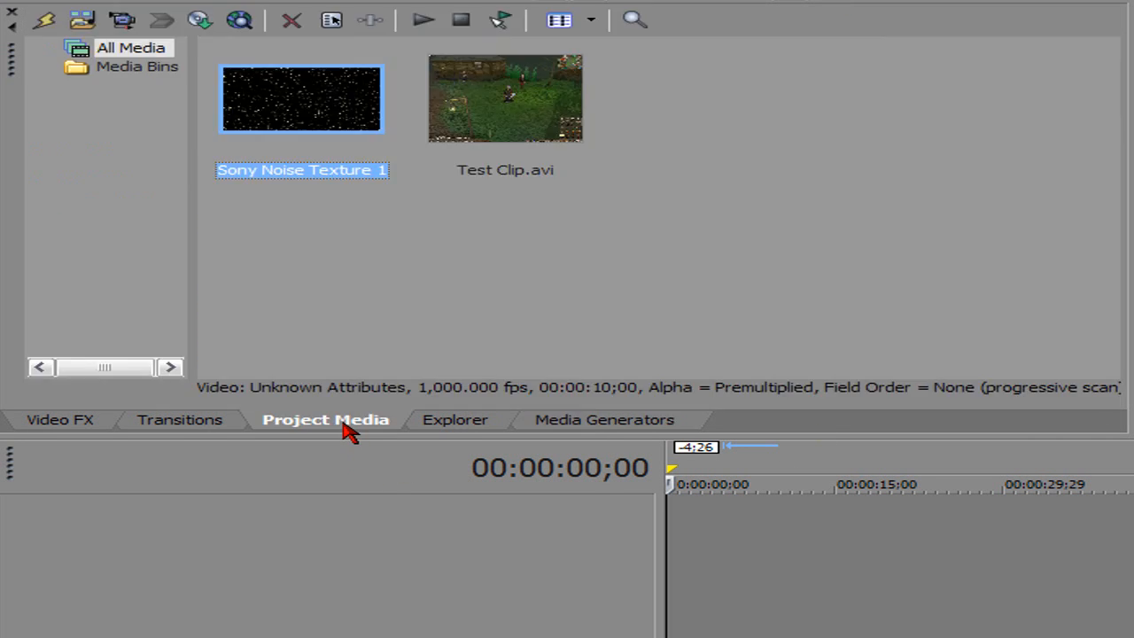
pyautogui.moveTo(580, 124)
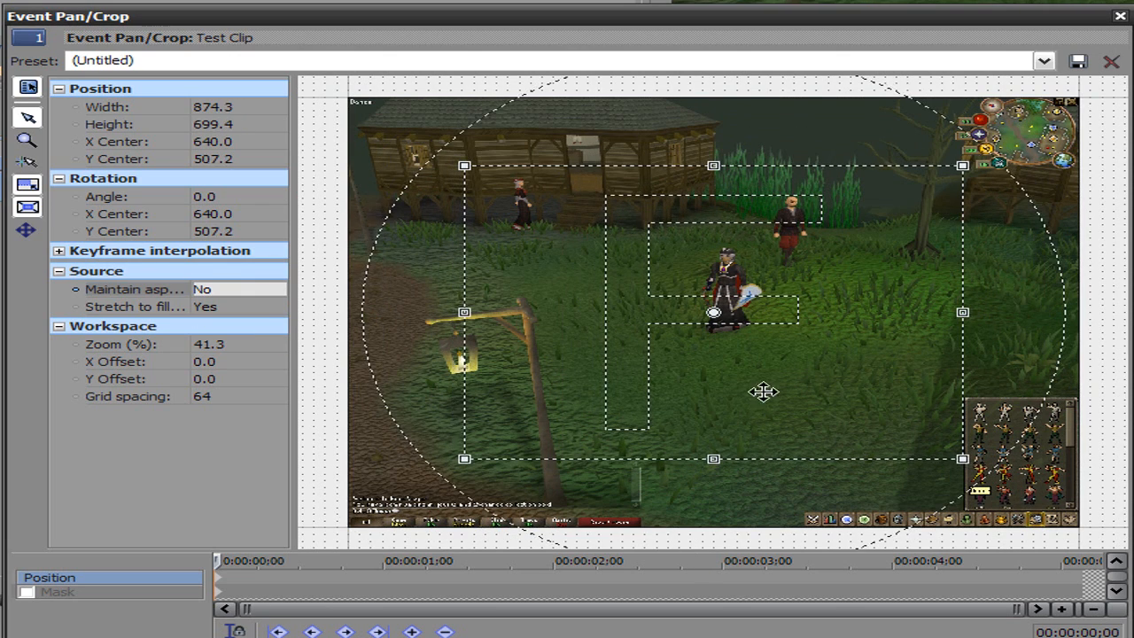
# Step: Drag the Test Clip crop frame up and left over the characters, then fine-tune it
pyautogui.moveTo(764, 392); pyautogui.dragTo(745, 338)
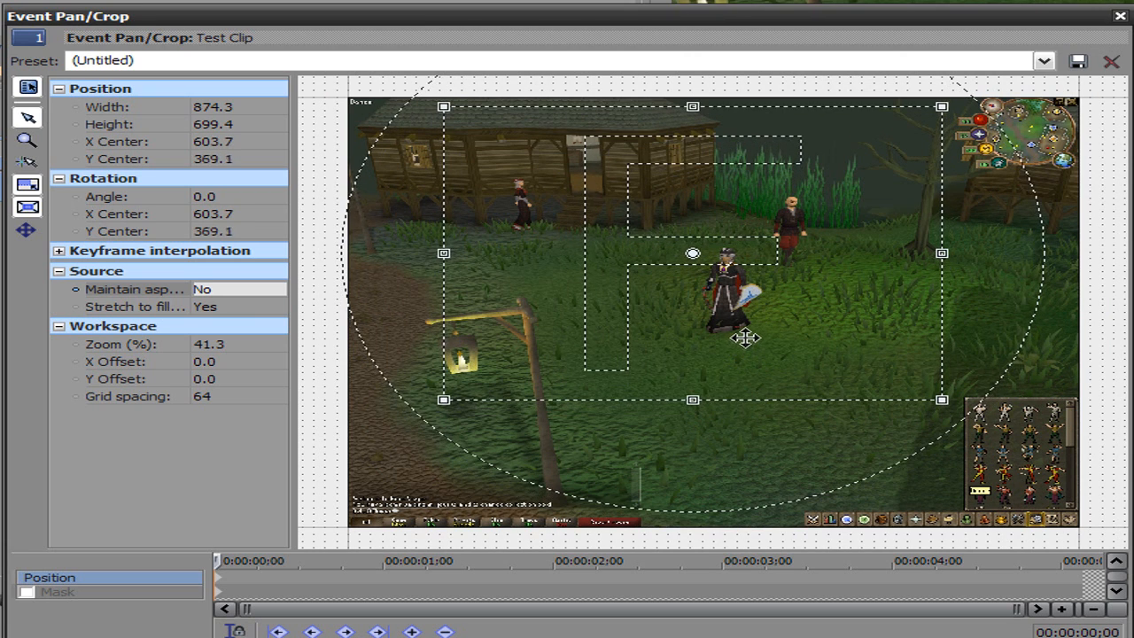
pyautogui.moveTo(746, 338); pyautogui.dragTo(751, 331)
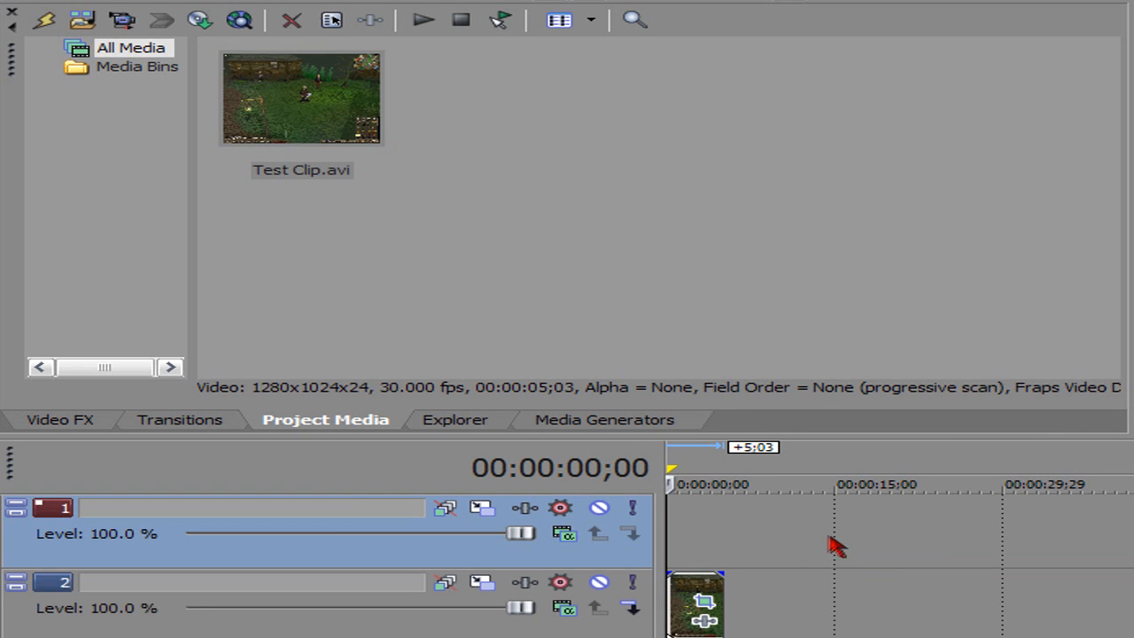
# Step: Bring up the Noise Texture presets, including Starry Sky, in Media Generators
pyautogui.click(605, 419)
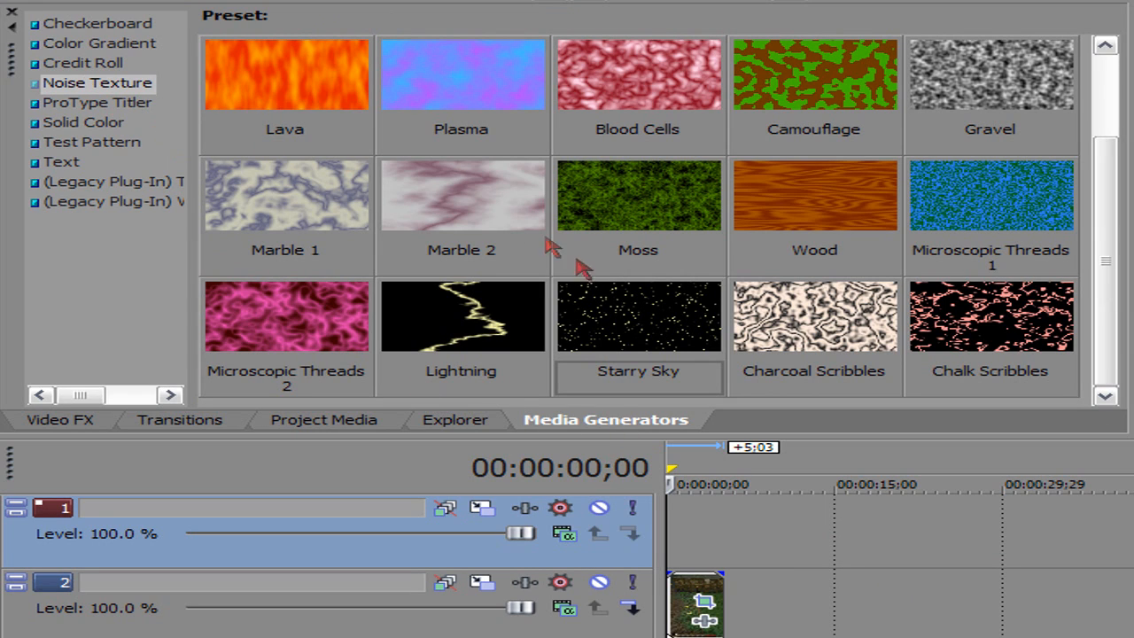
pyautogui.moveTo(661, 319)
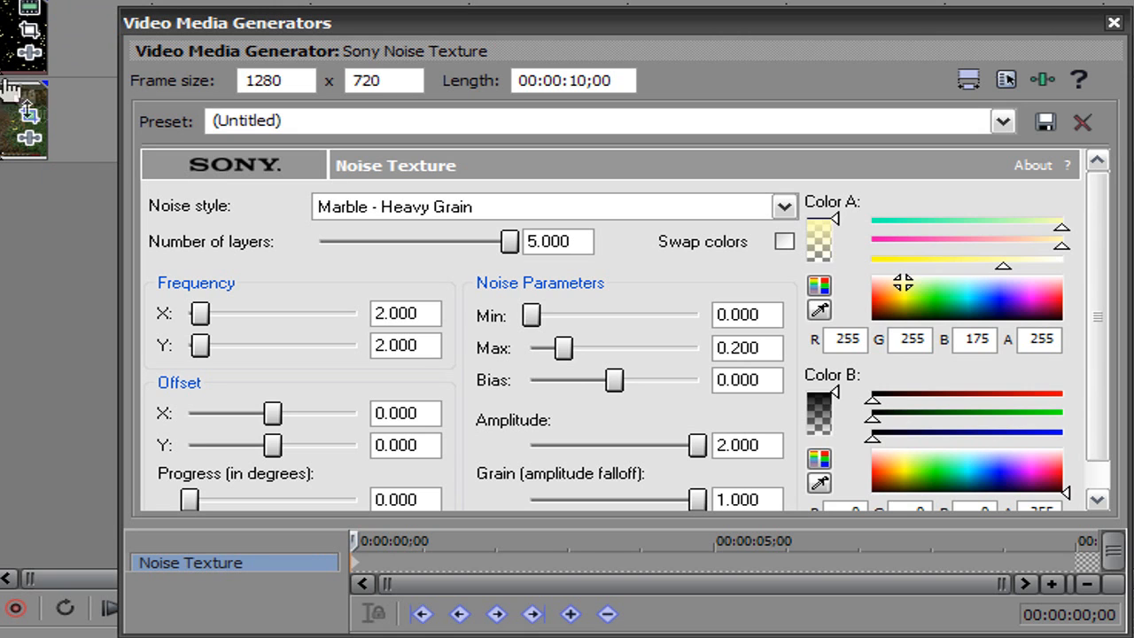
pyautogui.moveTo(472, 67)
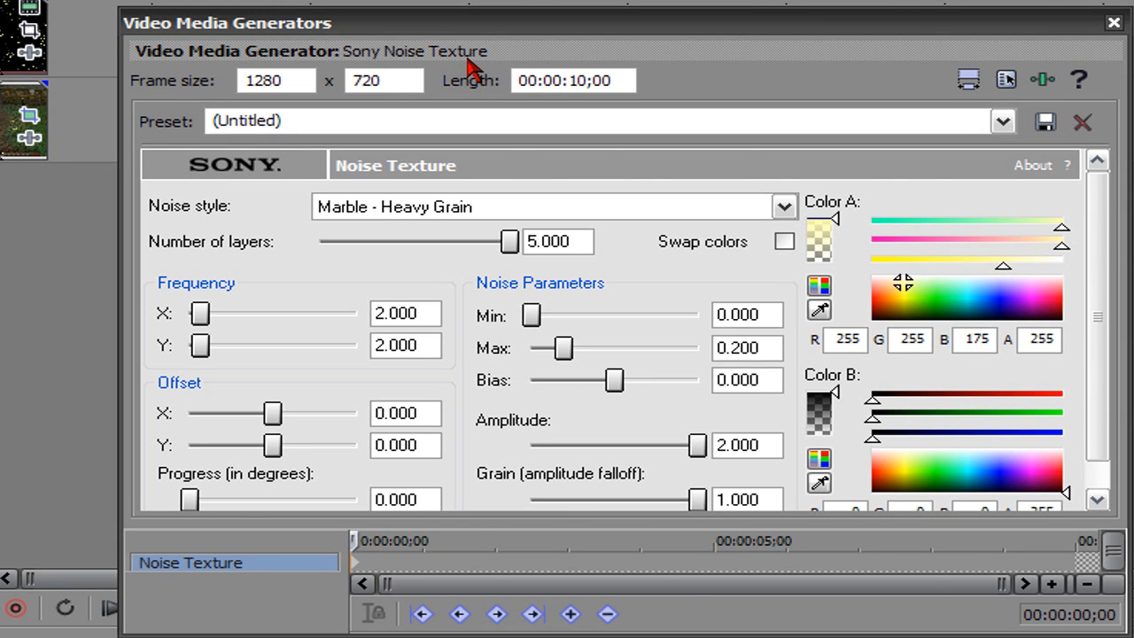
pyautogui.moveTo(820, 399)
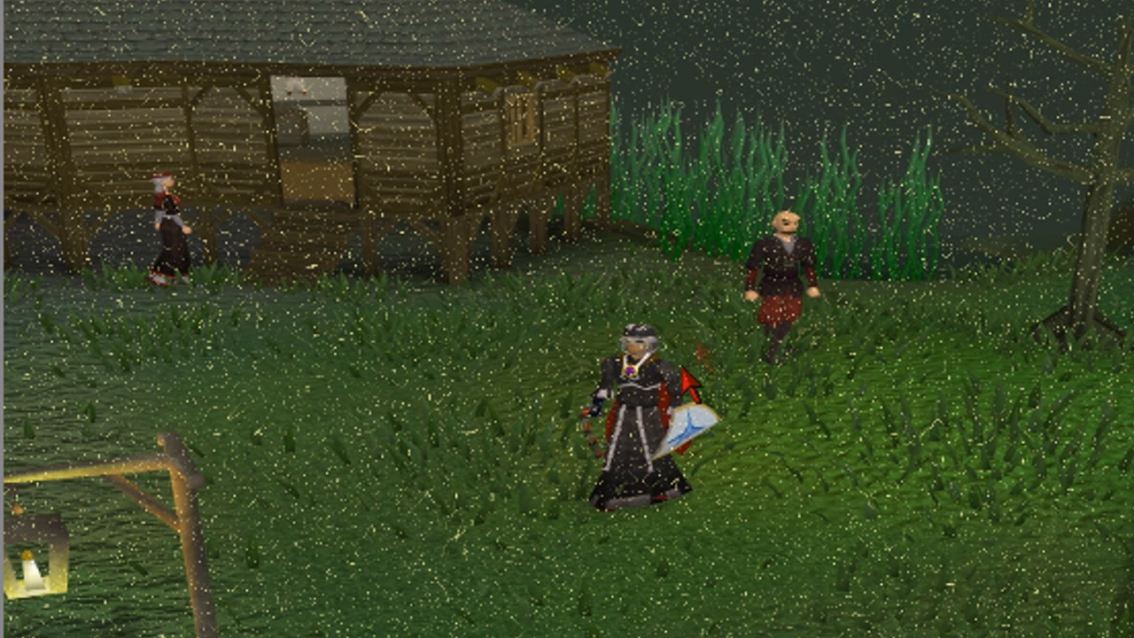
pyautogui.moveTo(734, 478)
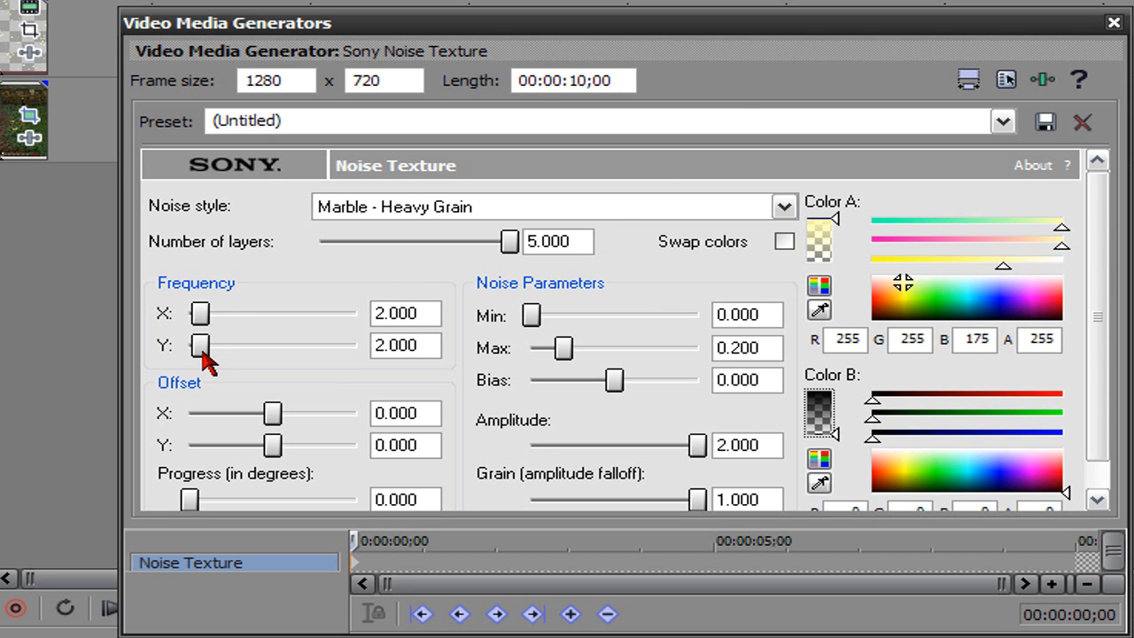
# Step: Raise noise Frequency X to 30.000 and lower Frequency Y to 0.010
pyautogui.moveTo(199, 313); pyautogui.dragTo(219, 314)
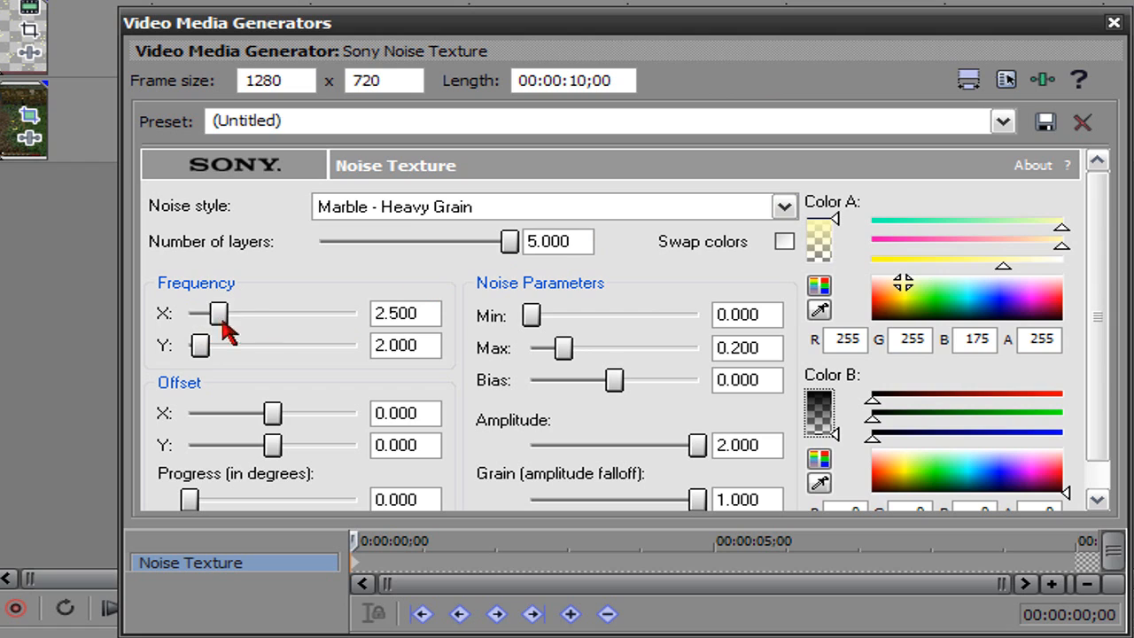
pyautogui.moveTo(218, 314); pyautogui.dragTo(354, 313)
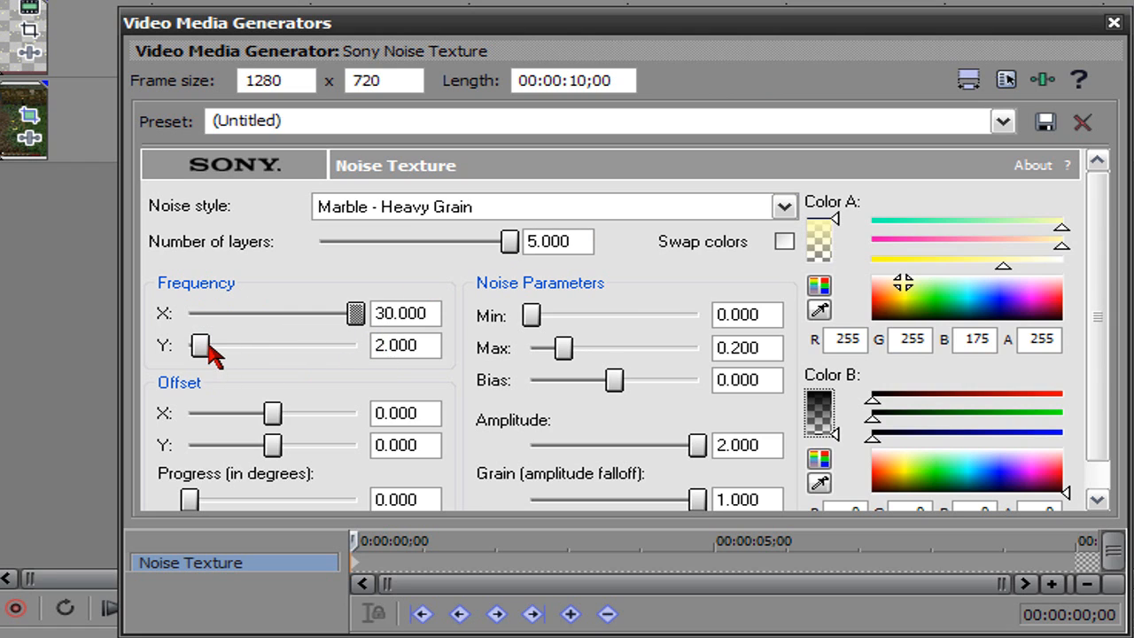
pyautogui.moveTo(201, 346); pyautogui.dragTo(190, 345)
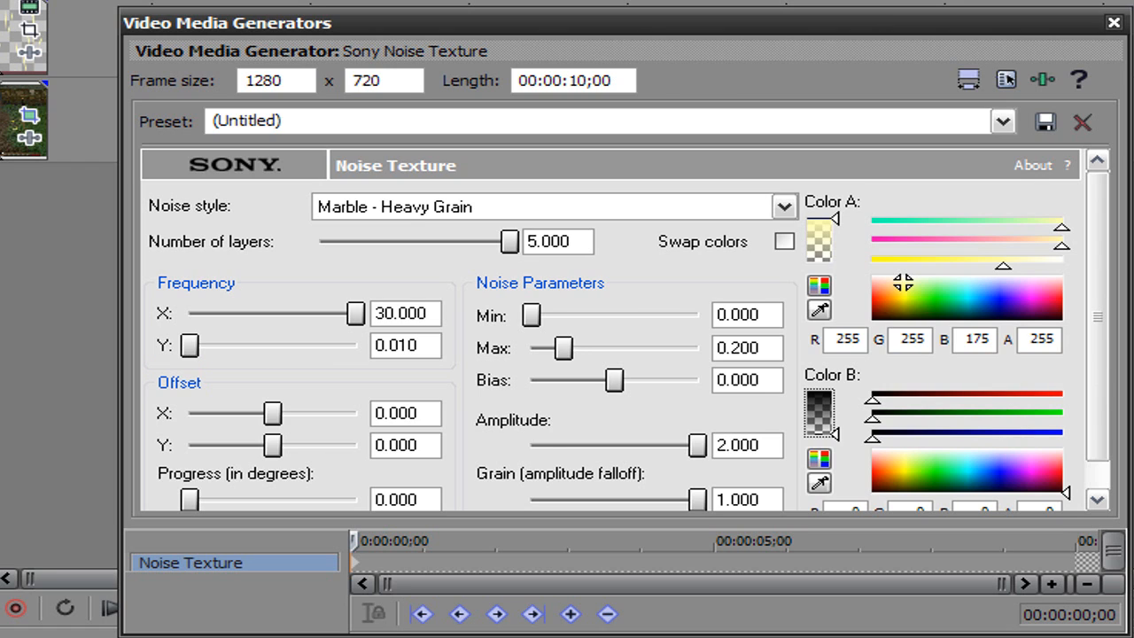
pyautogui.moveTo(193, 412)
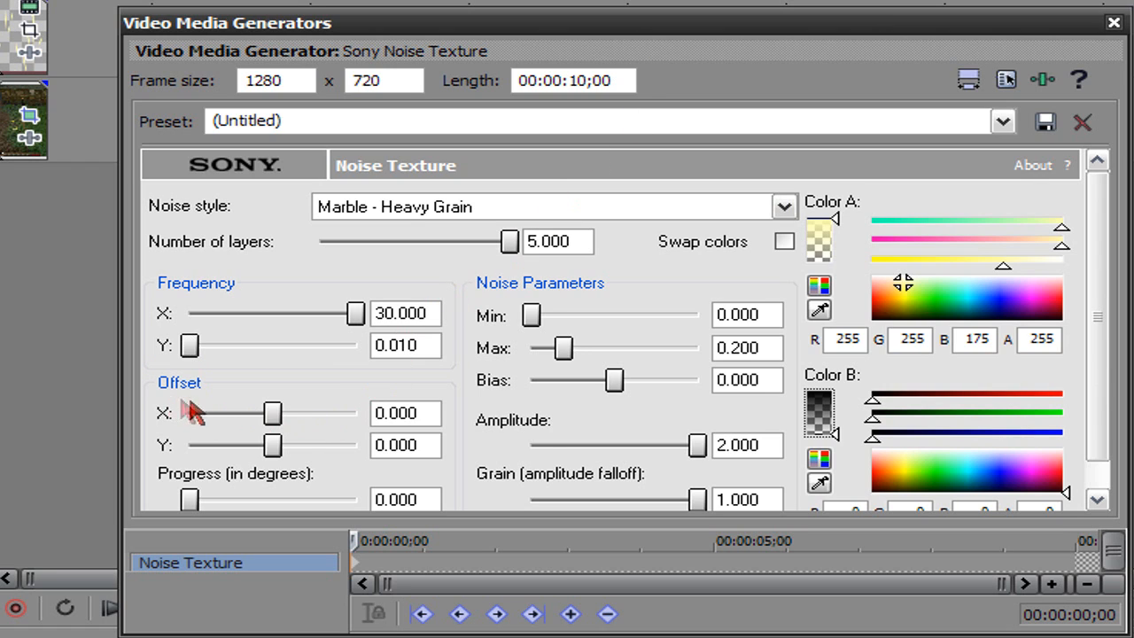
# Step: Drag the noise texture's Offset X and Offset Y sliders to 5.000
pyautogui.moveTo(272, 413); pyautogui.dragTo(294, 413)
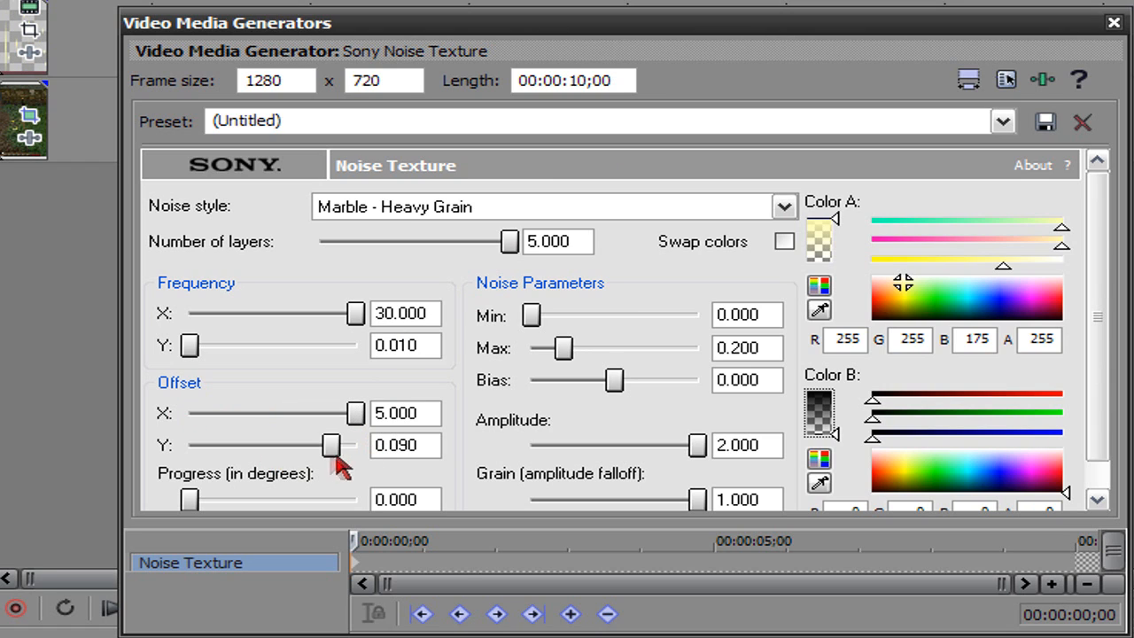
pyautogui.moveTo(330, 445); pyautogui.dragTo(356, 445)
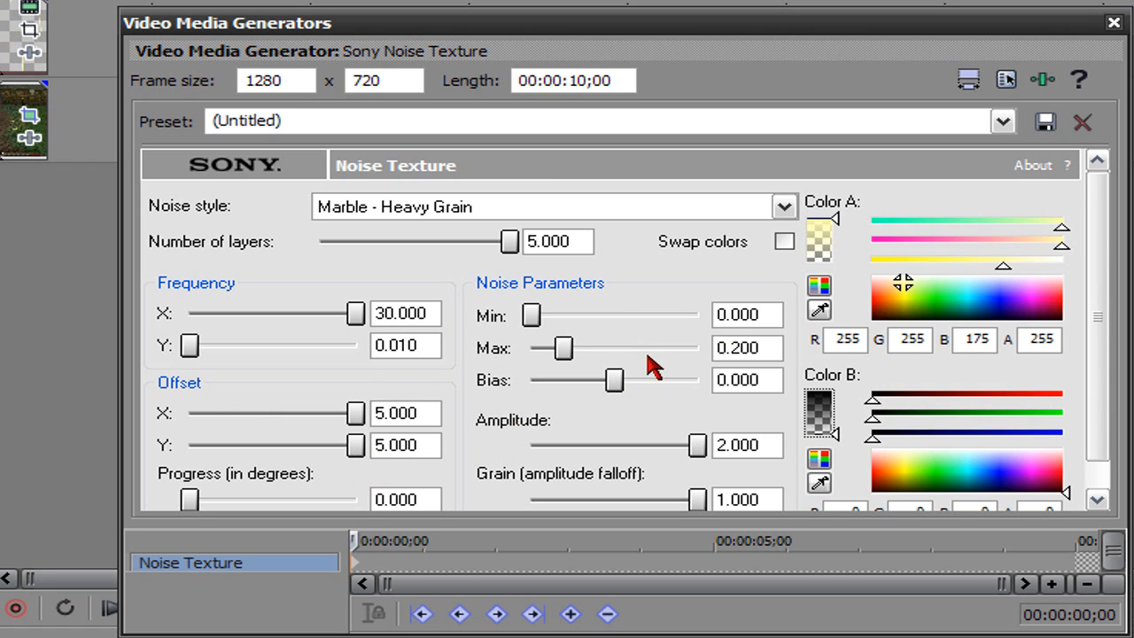
pyautogui.moveTo(851, 208)
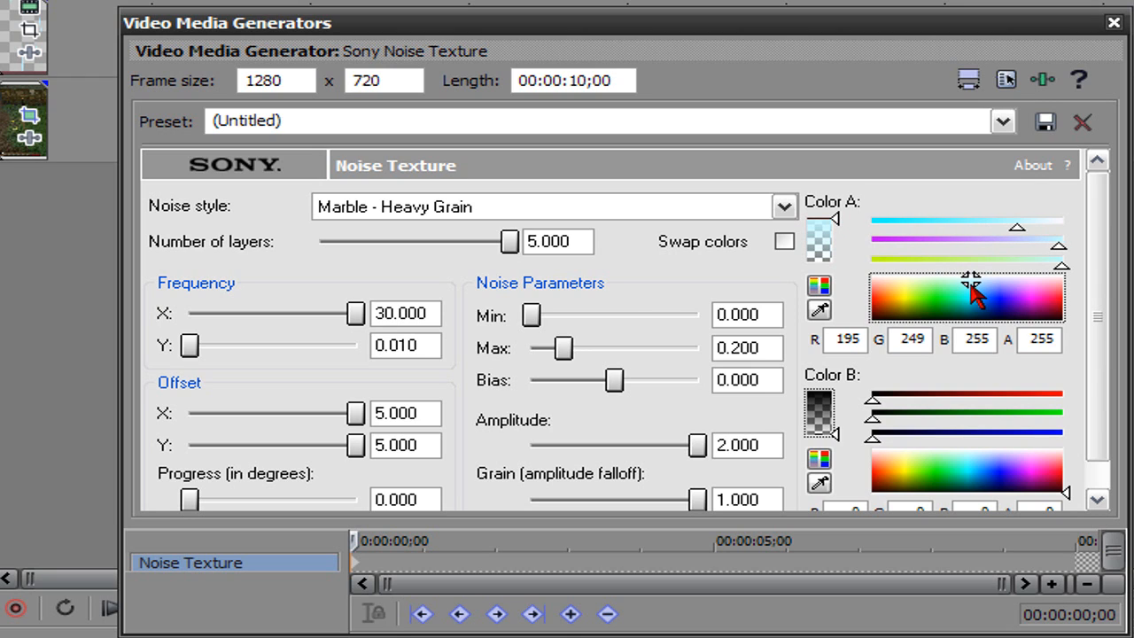
pyautogui.moveTo(1111, 307)
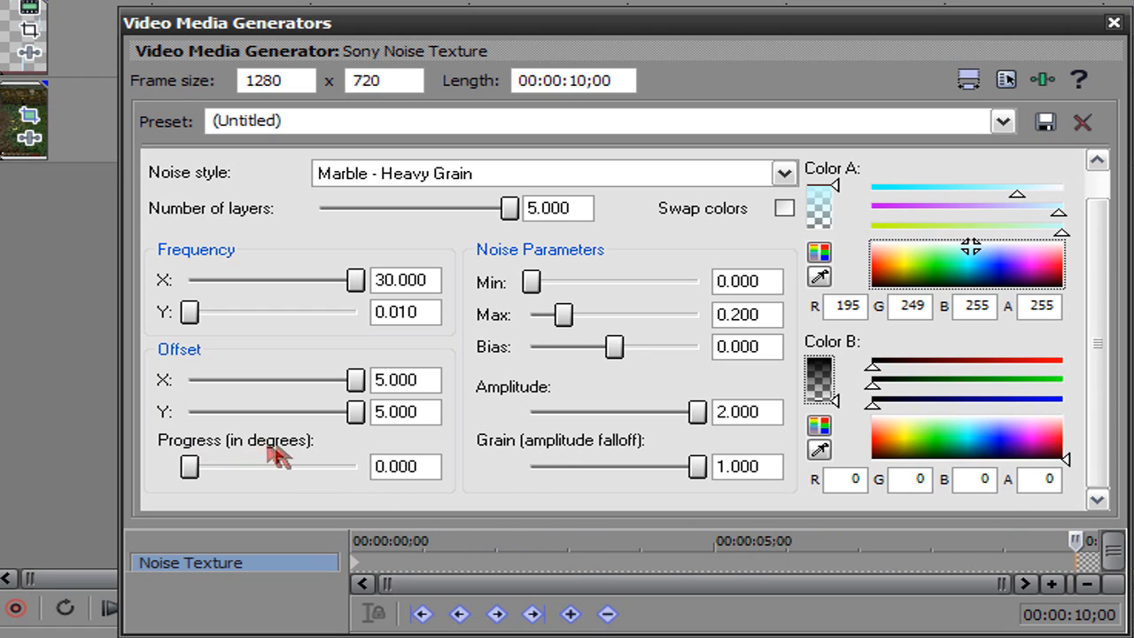
# Step: Raise the Starry Sky texture's Progress from zero to 0.090 at the 10-second end
pyautogui.moveTo(190, 467); pyautogui.dragTo(210, 467)
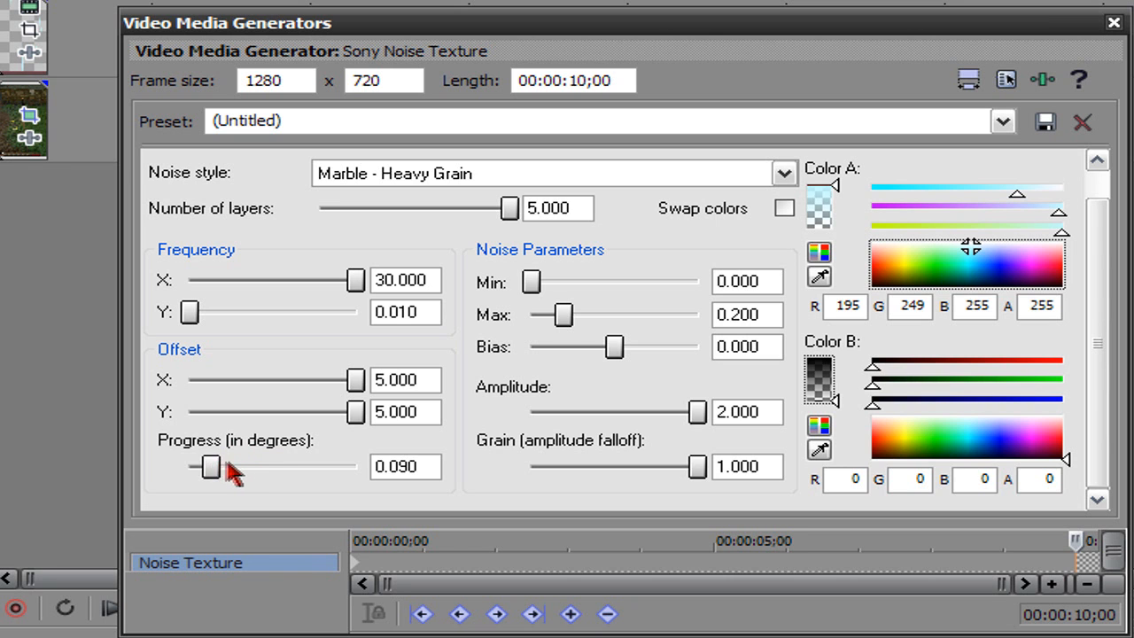